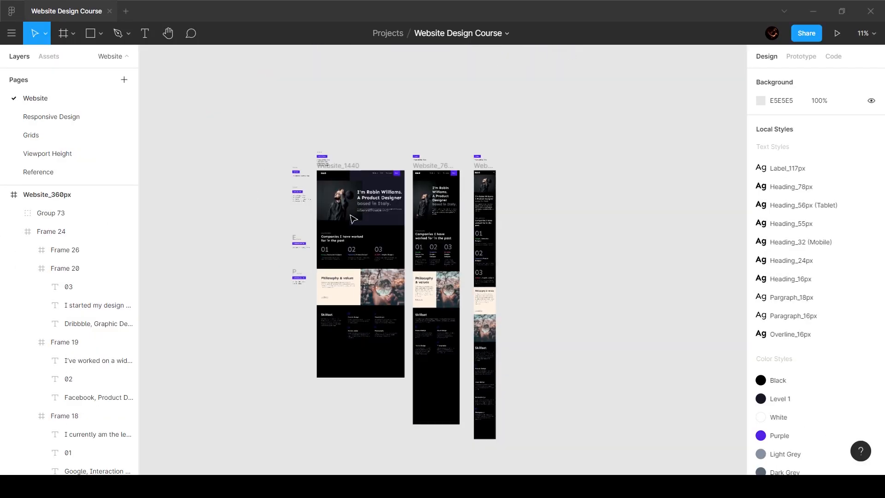
- Select the Website_1440 frame and zoom in toward its Skillset section
{"action": "left_click", "coordinate": [361, 276]}
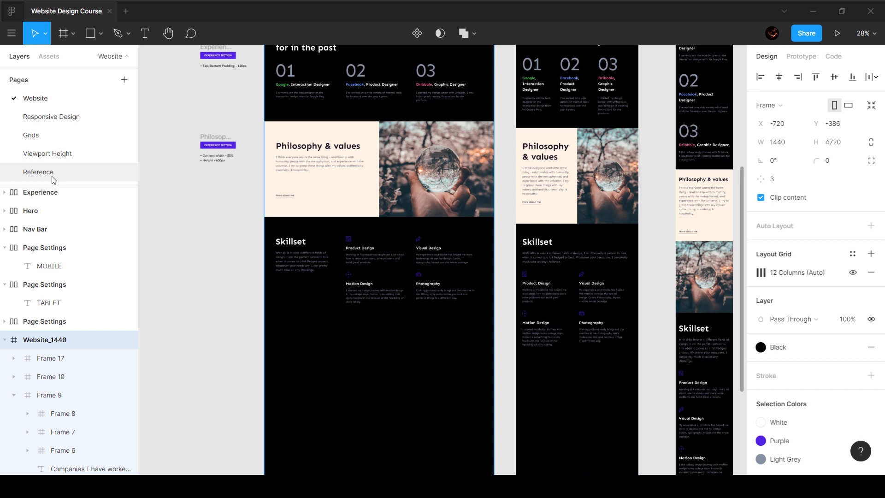
- Switch to the Reference page with the finished logo bar annotations
{"action": "left_click", "coordinate": [38, 171]}
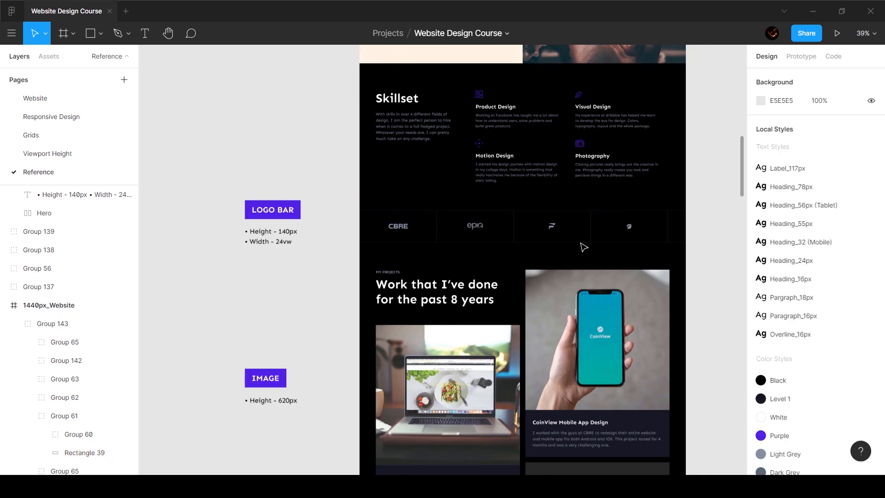
- Inspect the reference logo cell's 340×140 size and inside stroke, then return to the Website page
{"action": "left_click", "coordinate": [397, 225]}
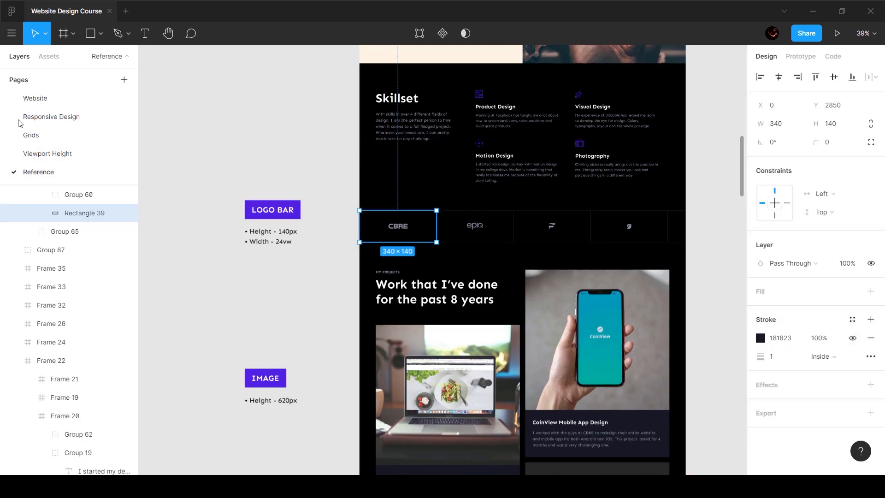
{"action": "left_click", "coordinate": [35, 98]}
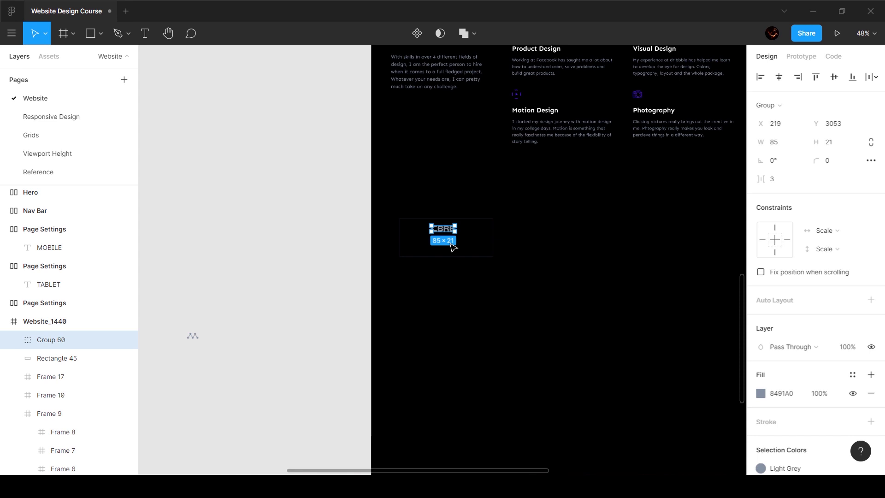